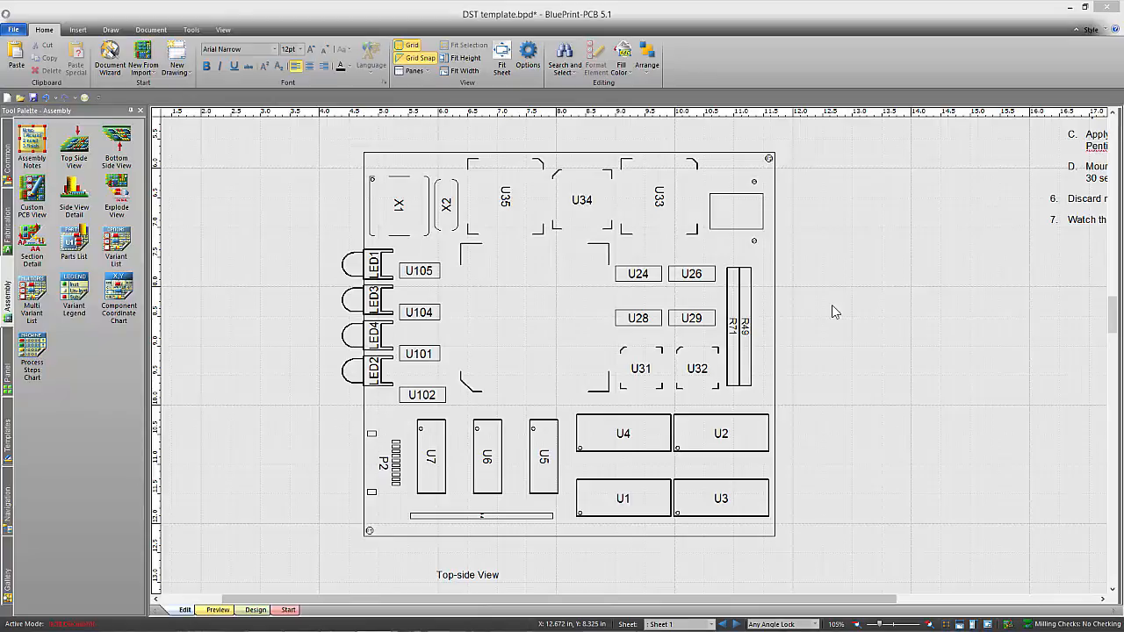
{"action": "mouse_move", "coordinate": [778, 273]}
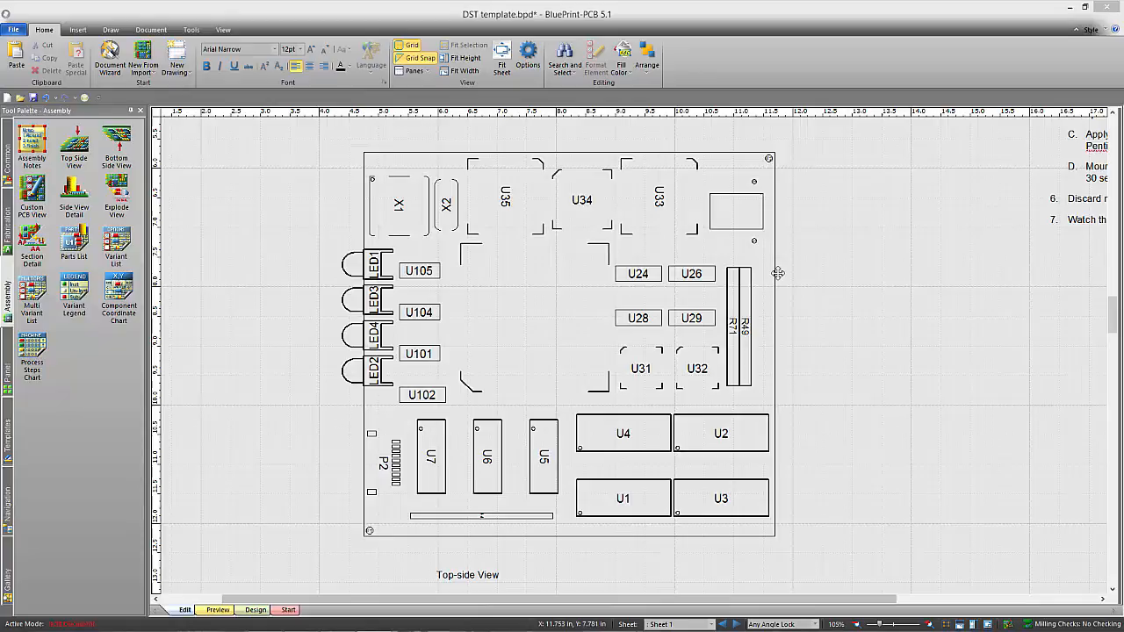
Step: Open Format PCB View for the top-side board drawing from its context menu
{"action": "right_click", "coordinate": [777, 273]}
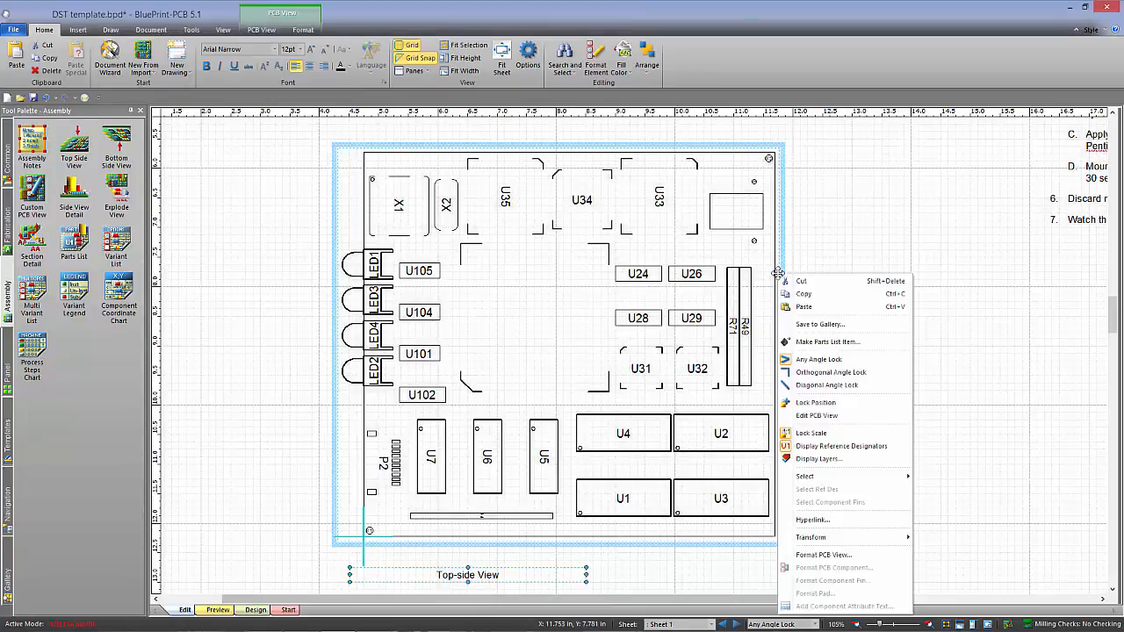
{"action": "left_click", "coordinate": [830, 555]}
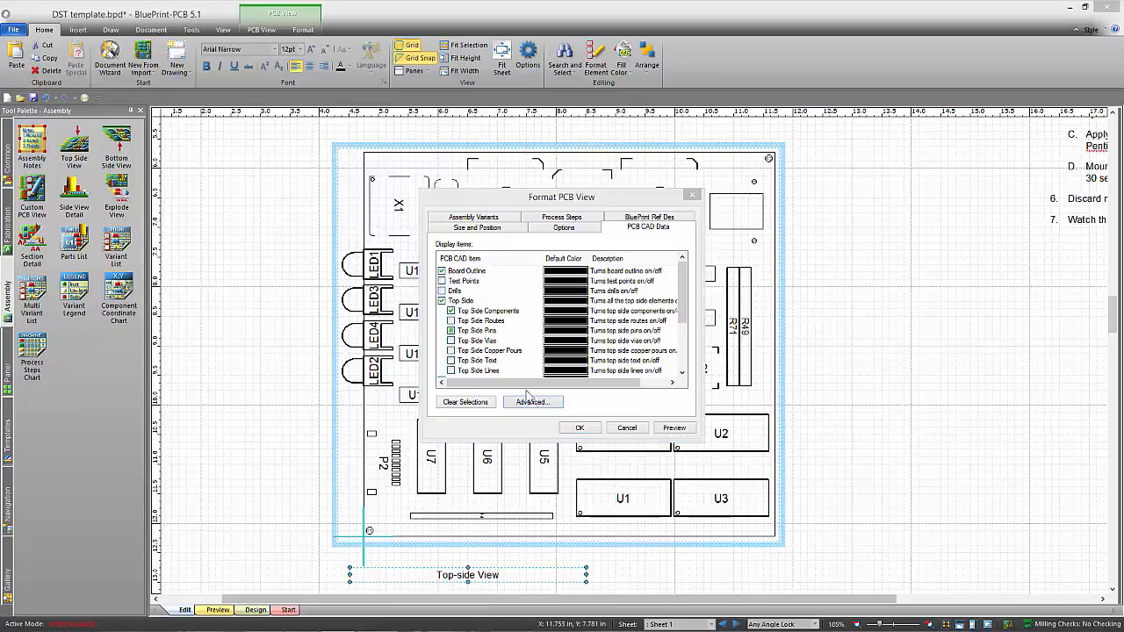
Step: Open the advanced CAD data settings and make pads and vias of every size visible
{"action": "left_click", "coordinate": [532, 401]}
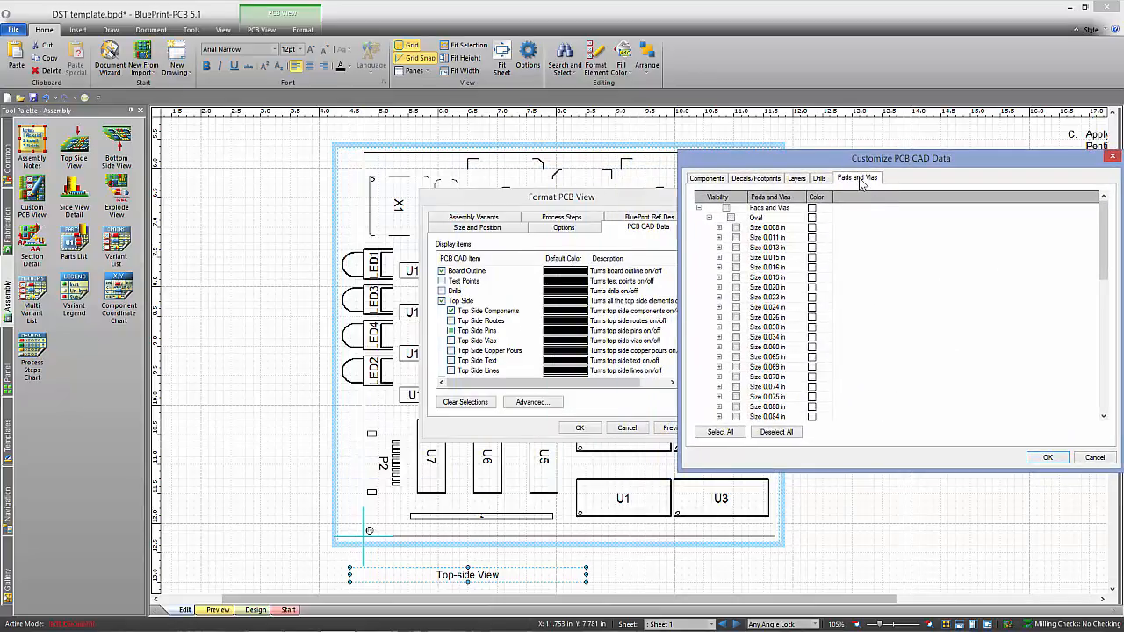
{"action": "mouse_move", "coordinate": [1024, 245]}
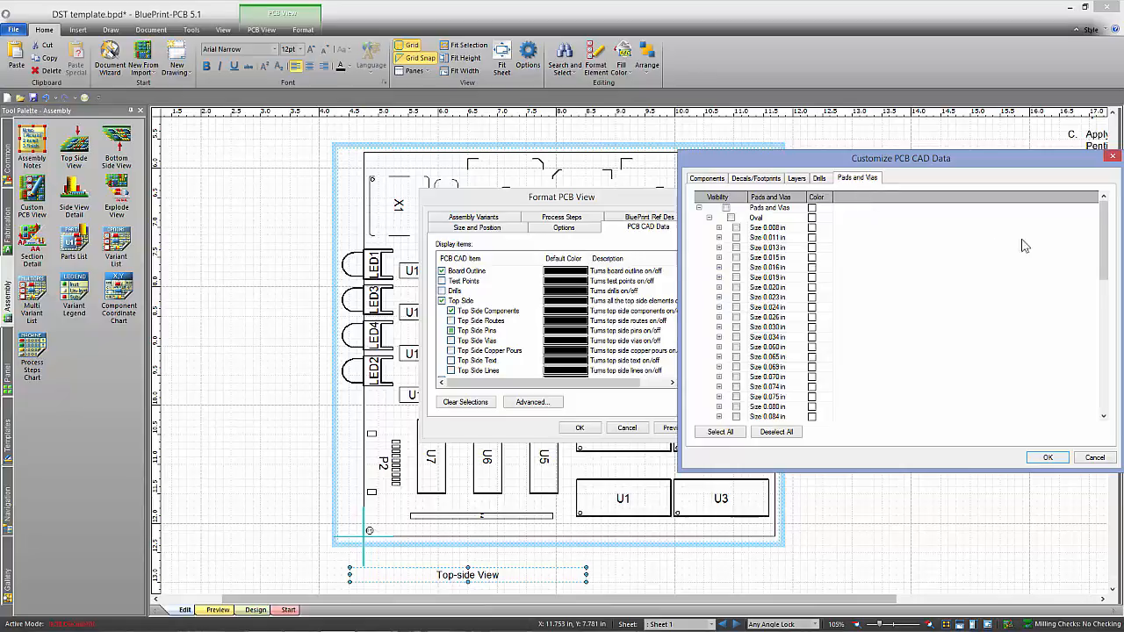
{"action": "scroll", "scroll_direction": "down", "scroll_amount": 3}
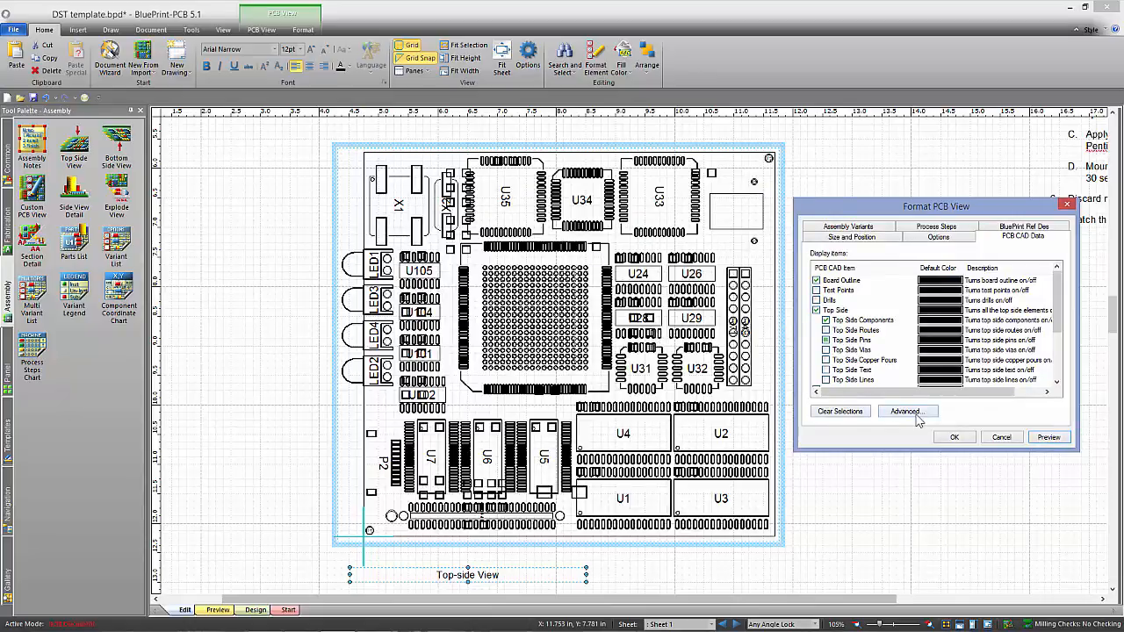
Step: Set the pads and vias fill pattern to Solid and close both format dialogs
{"action": "left_click", "coordinate": [908, 412]}
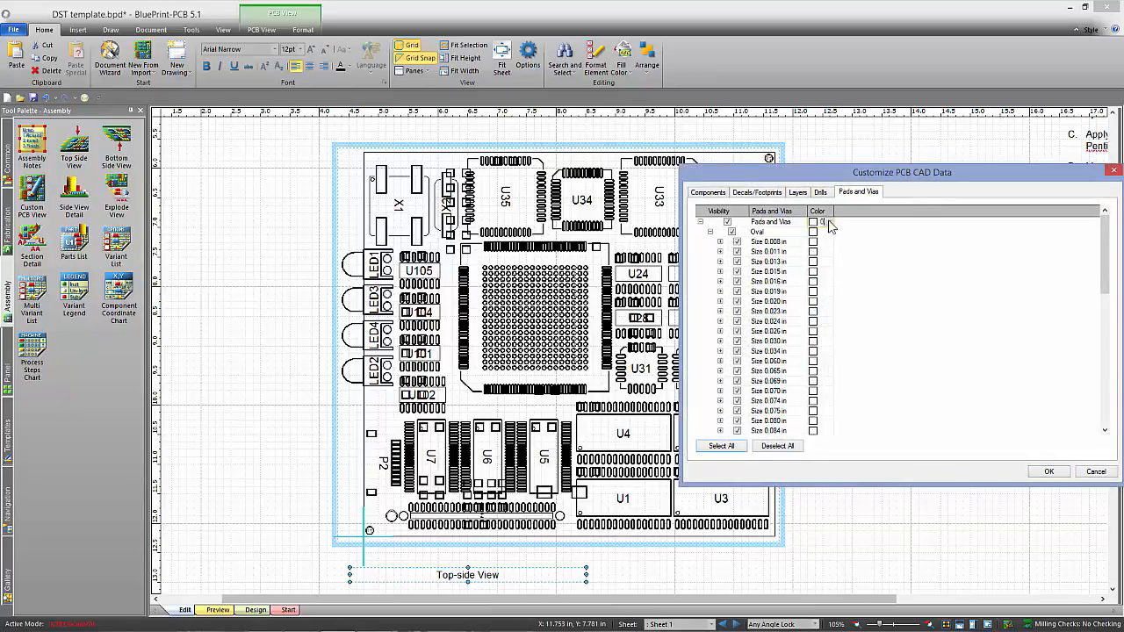
{"action": "left_click", "coordinate": [824, 221]}
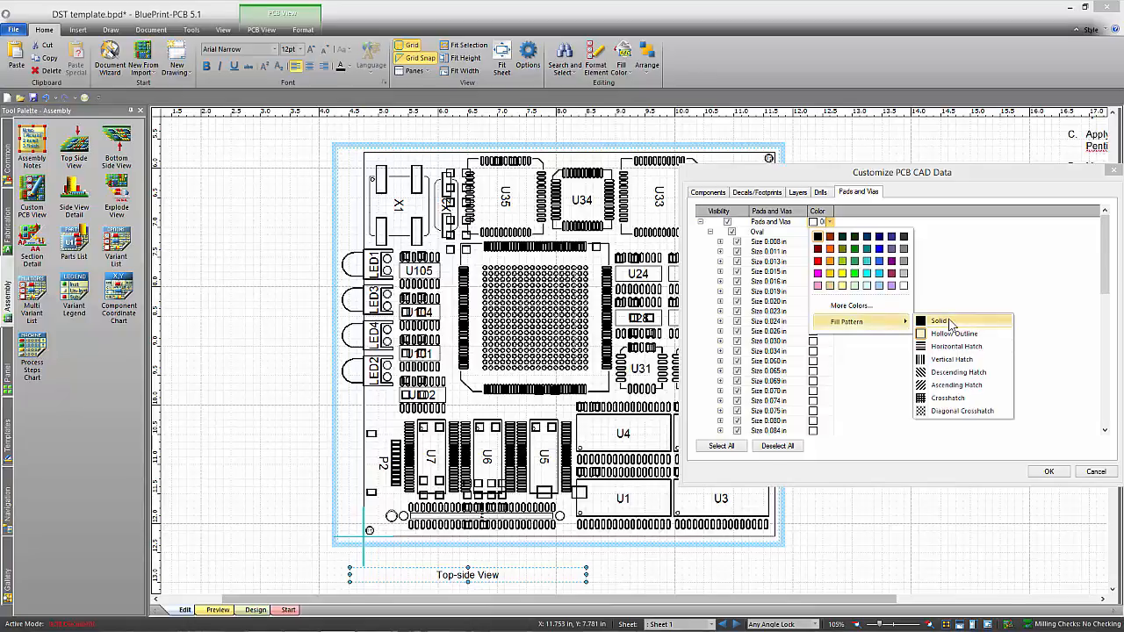
{"action": "left_click", "coordinate": [941, 321]}
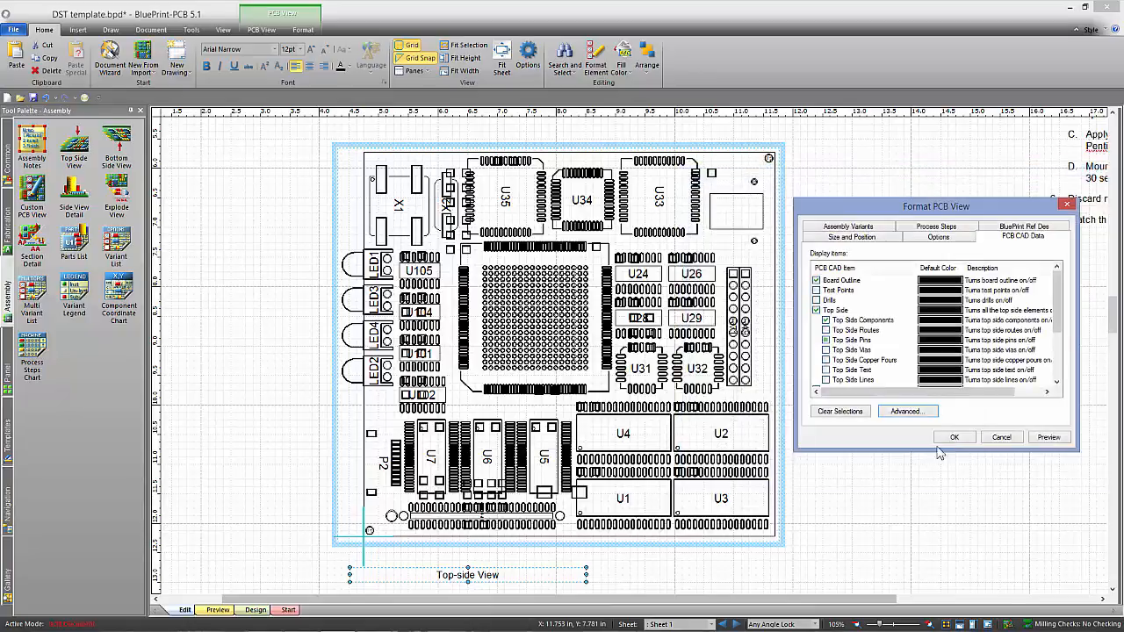
{"action": "left_click", "coordinate": [955, 437]}
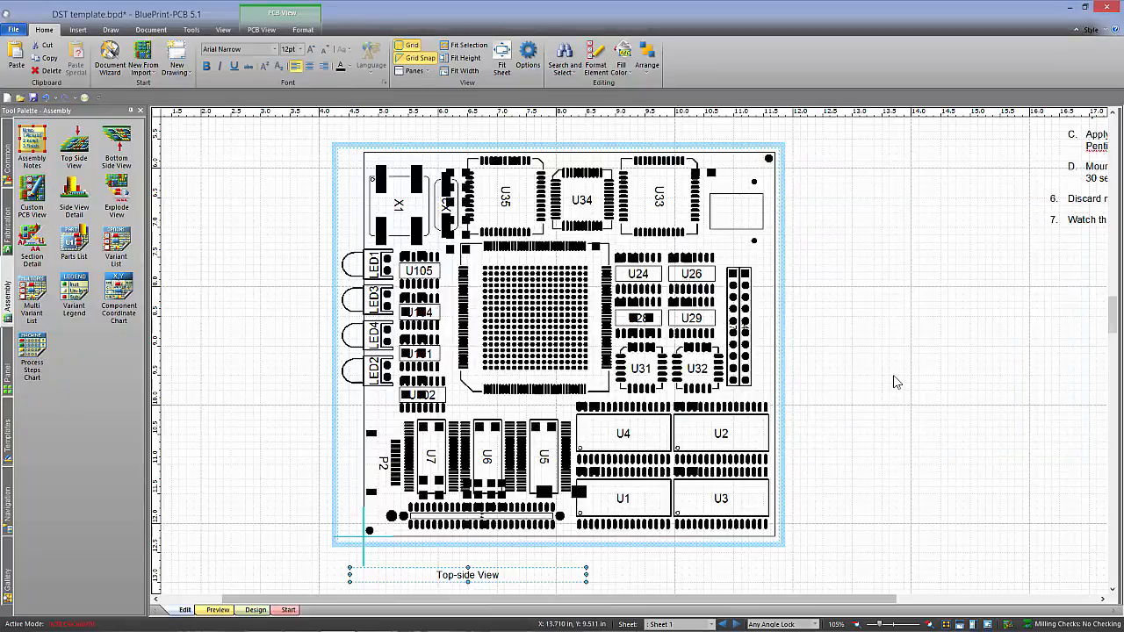